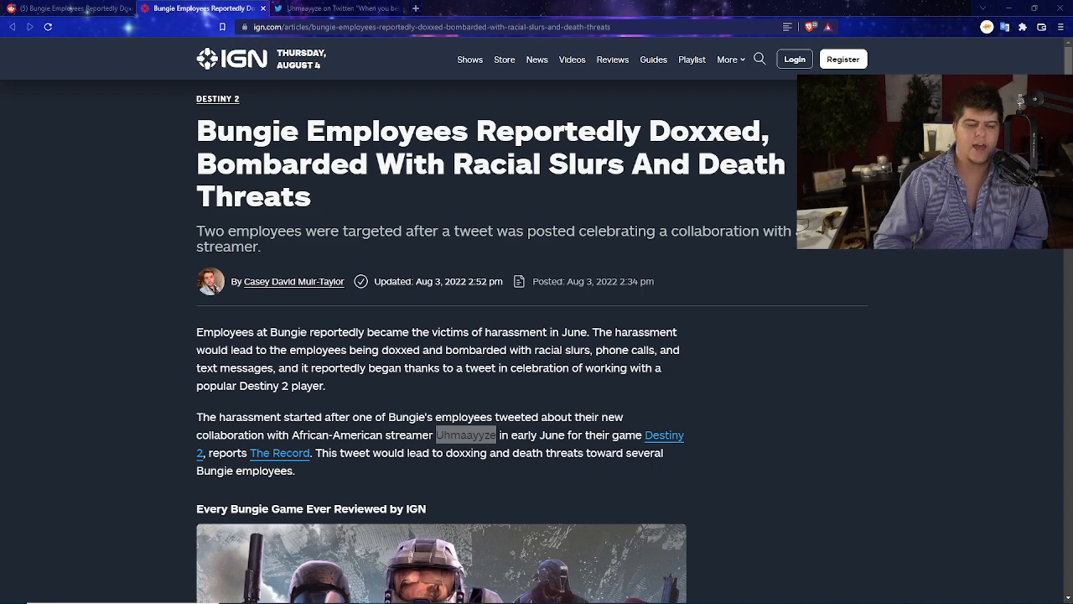
Scroll past the 'Every Bungie Game Ever Reviewed by IGN' gallery to the June 14 reply paragraph.
scroll(down, 3)
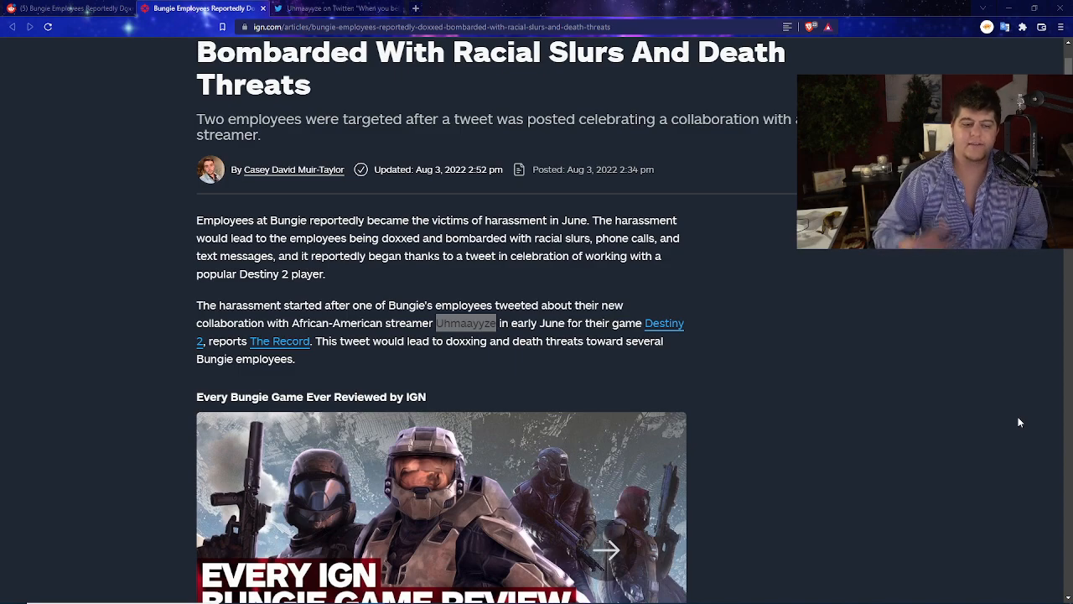
scroll(down, 3)
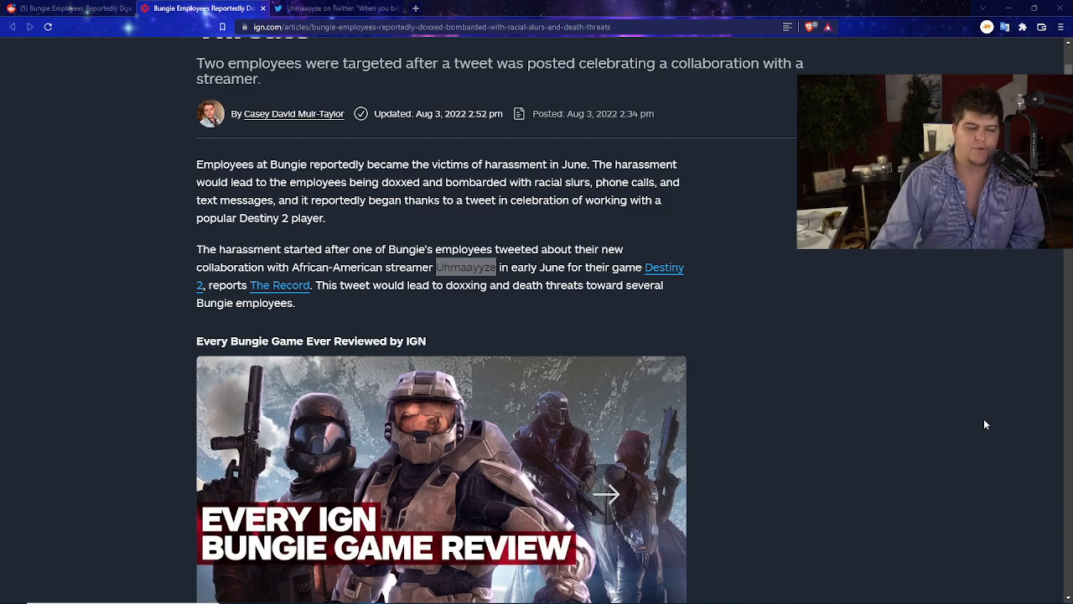
scroll(down, 3)
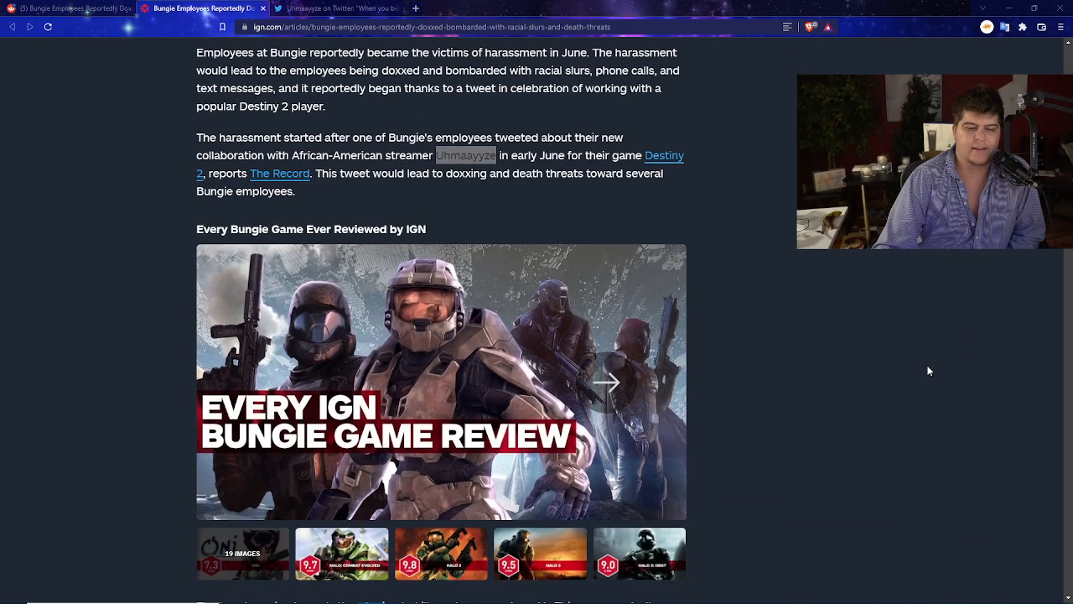
scroll(down, 3)
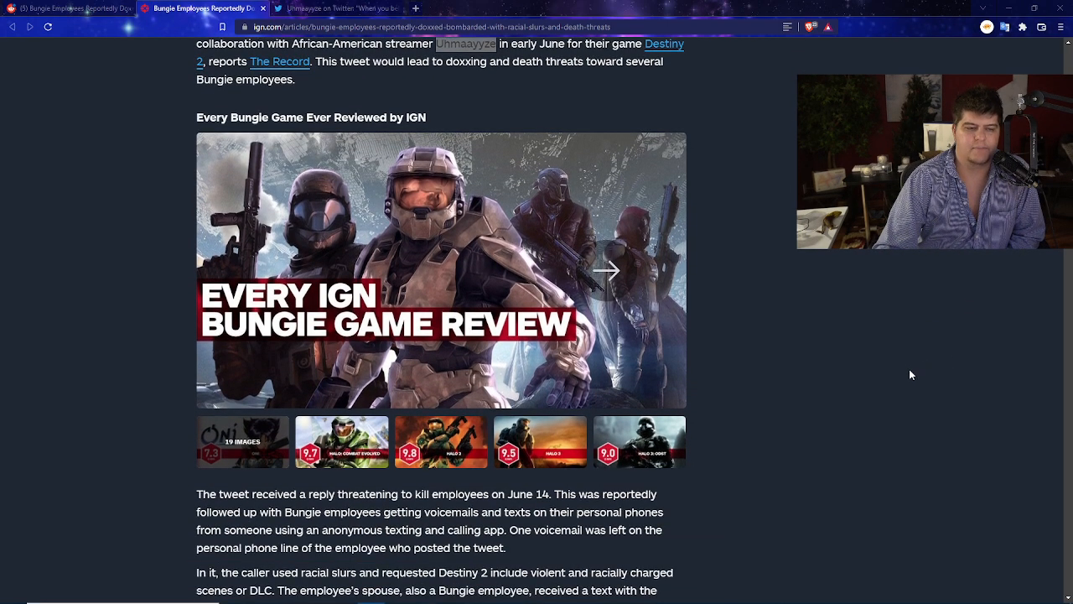
Highlight the pinned tweet "When you believe in a company that believes in you" on Twitter, then return to IGN.
click(331, 8)
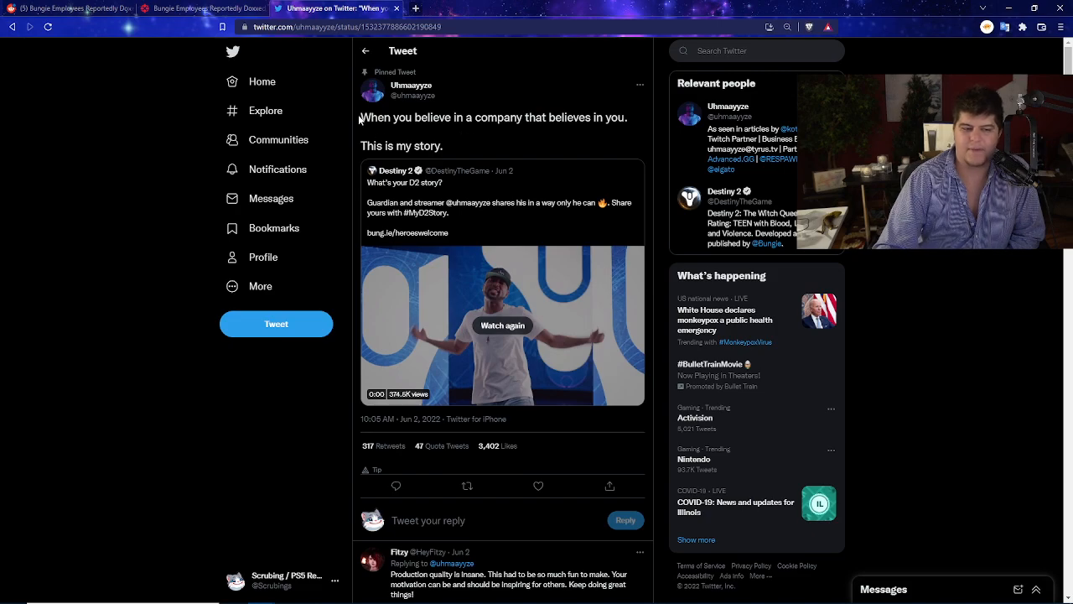
double_click(382, 117)
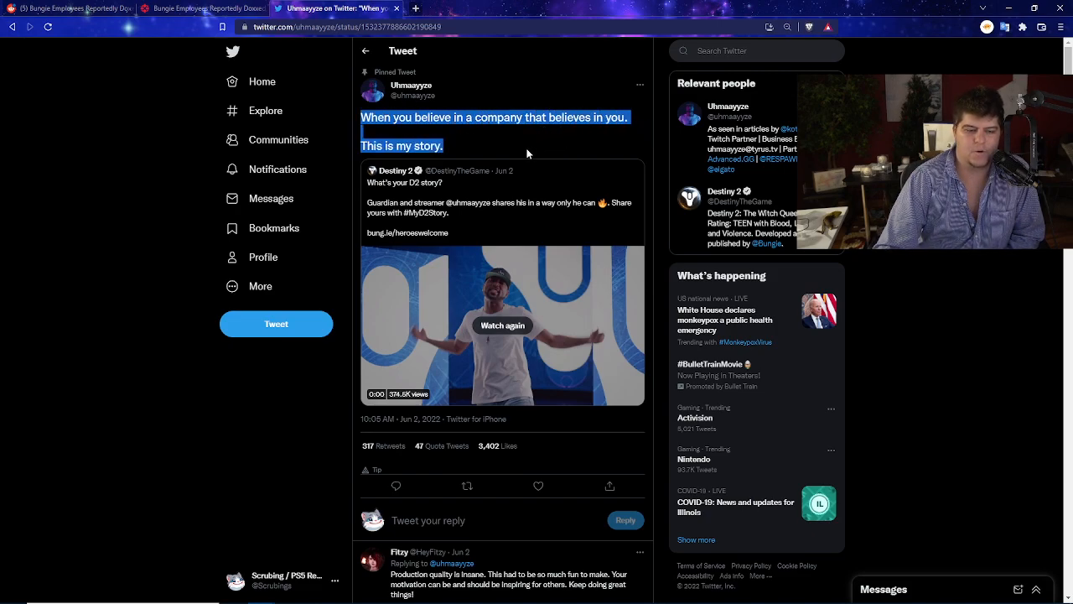
mouse_move(466, 212)
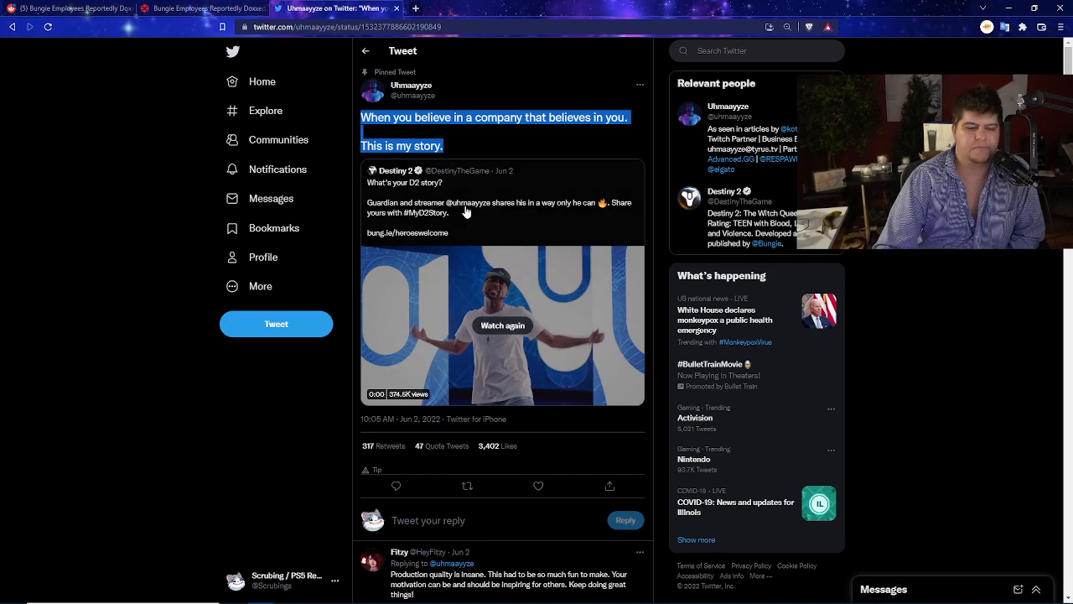
mouse_move(415, 191)
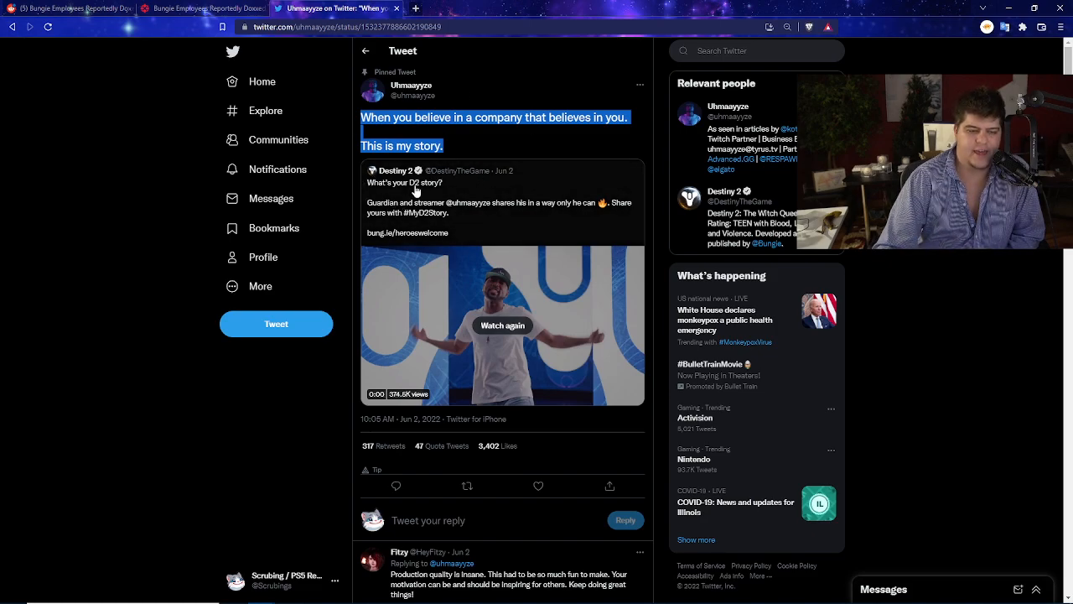
mouse_move(402, 222)
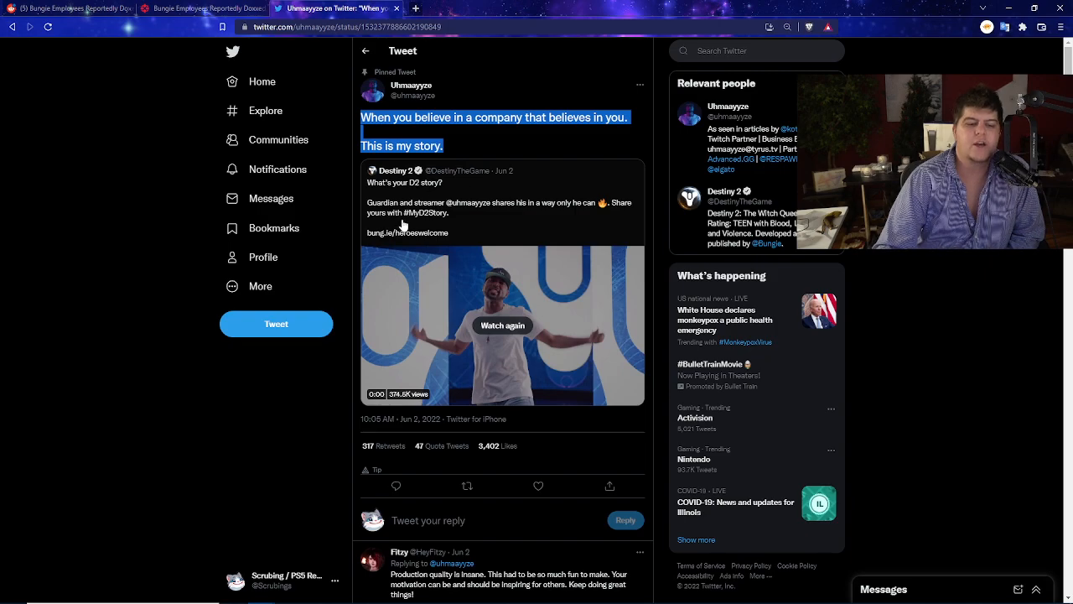
mouse_move(528, 212)
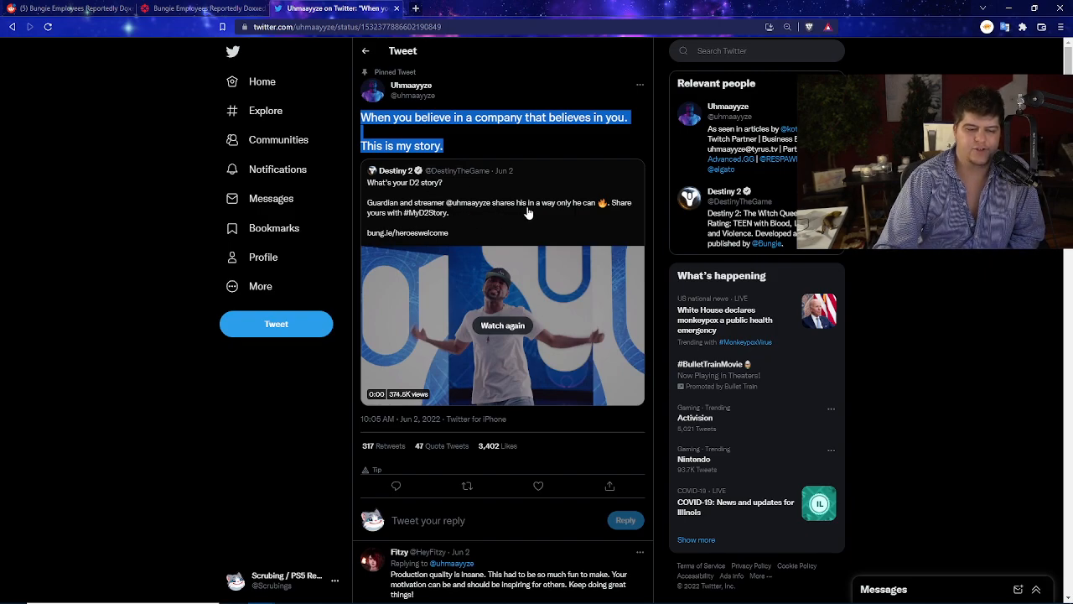
mouse_move(627, 212)
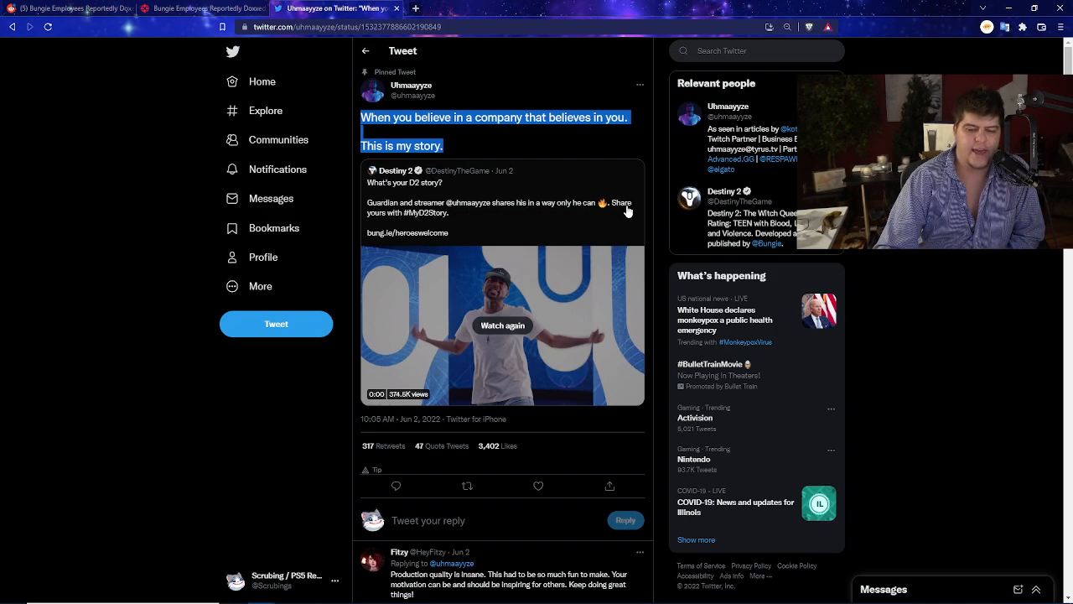
mouse_move(443, 225)
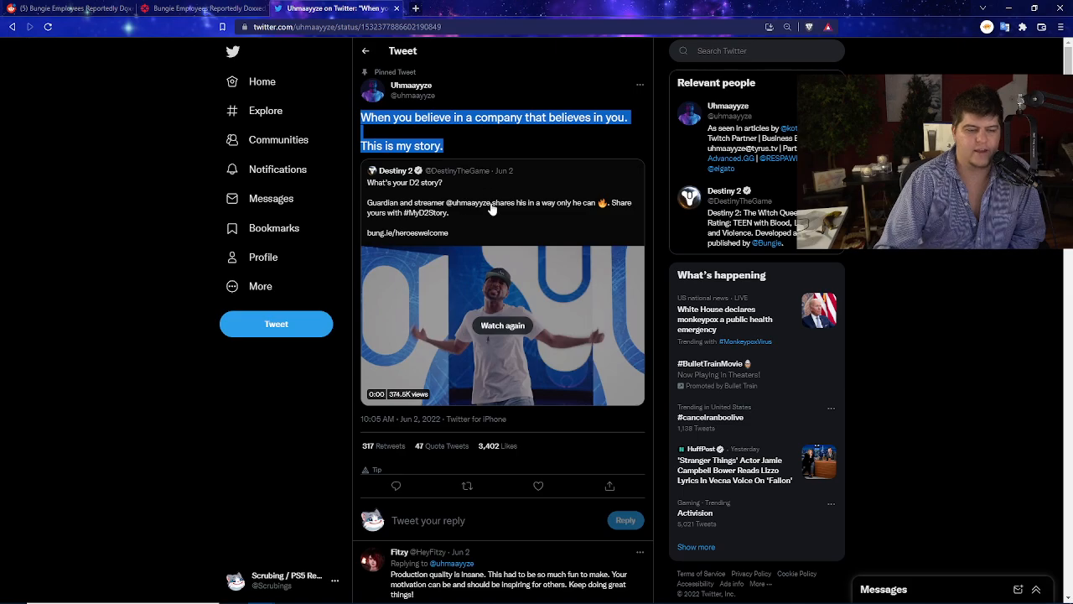
click(201, 8)
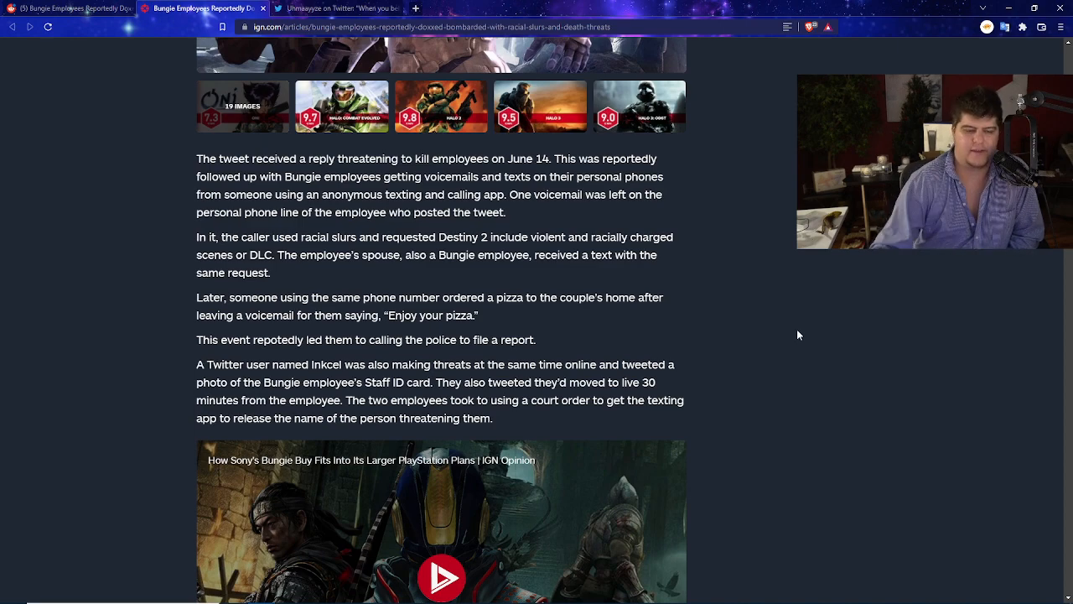
Scroll the IGN article down to the court-order paragraph and the IGN Opinion video.
scroll(down, 3)
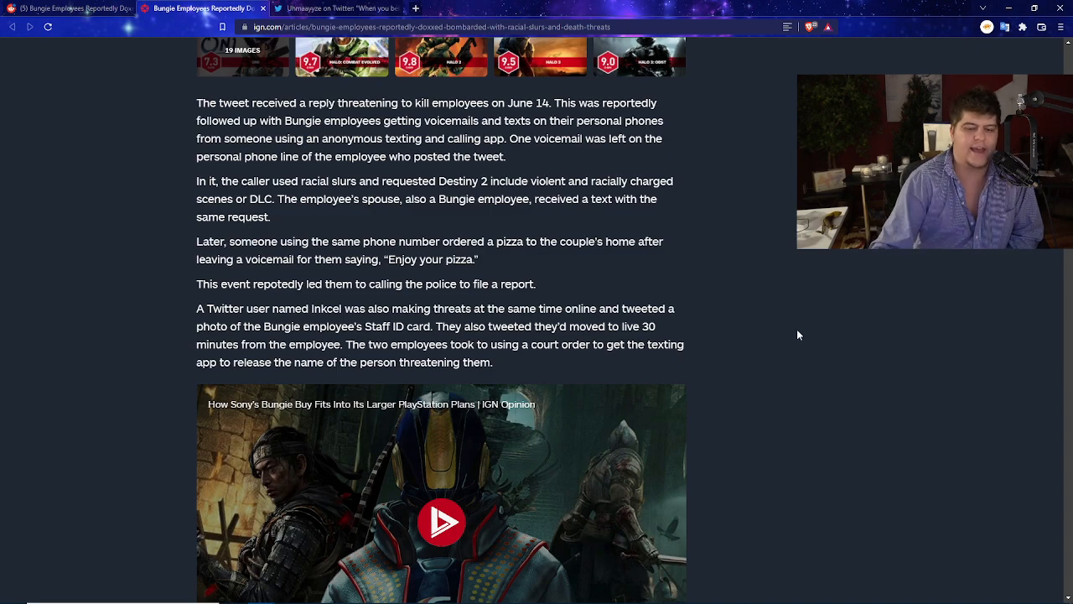
Scroll past the embedded video to the closing doxxing paragraphs and the author's note.
scroll(down, 3)
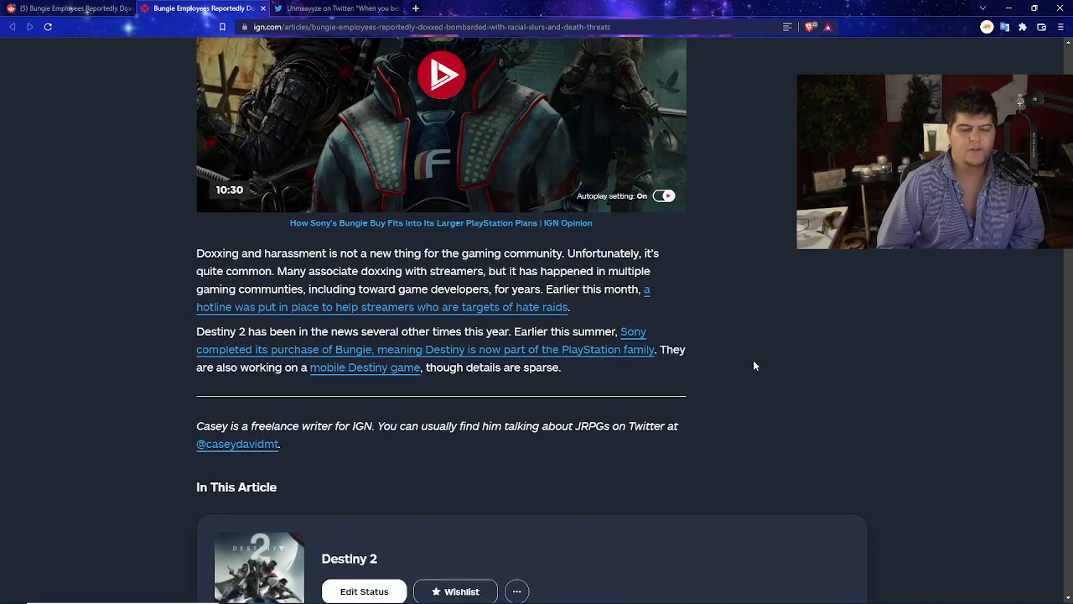